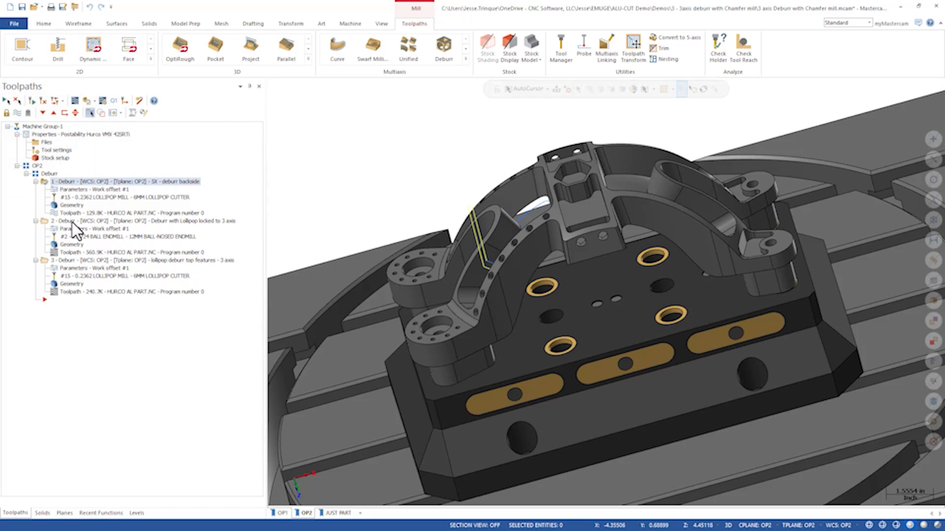
- Display the toolpath of operation 2, the 3-axis-locked lollipop deburr pass
{"action": "left_click", "coordinate": [145, 222]}
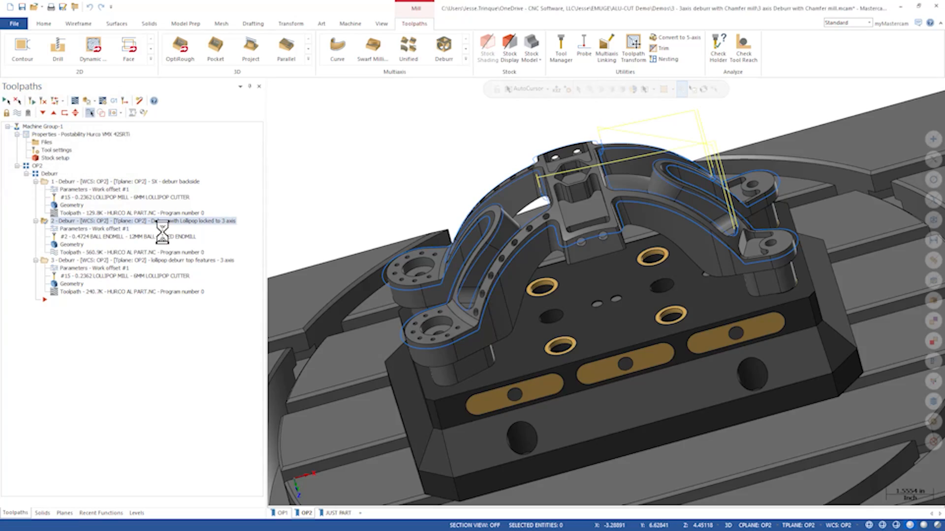
- Backplot operation 3, the top-features deburr, then launch it in Mastercam Simulator
{"action": "double_click", "coordinate": [120, 220]}
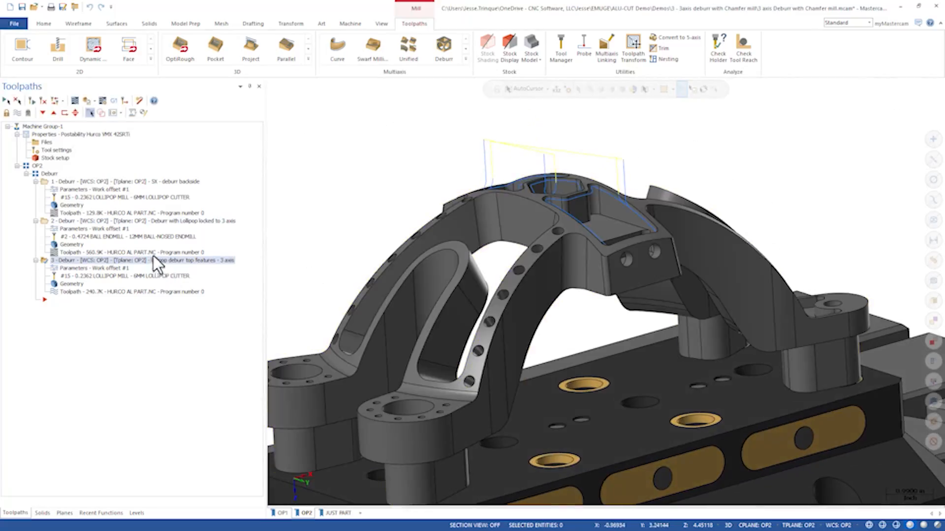
{"action": "mouse_move", "coordinate": [74, 101]}
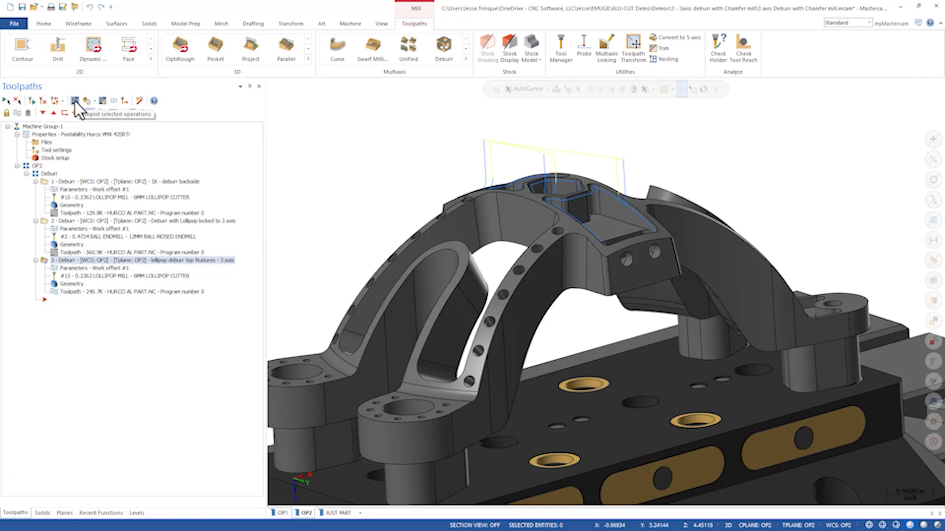
{"action": "left_click", "coordinate": [75, 100]}
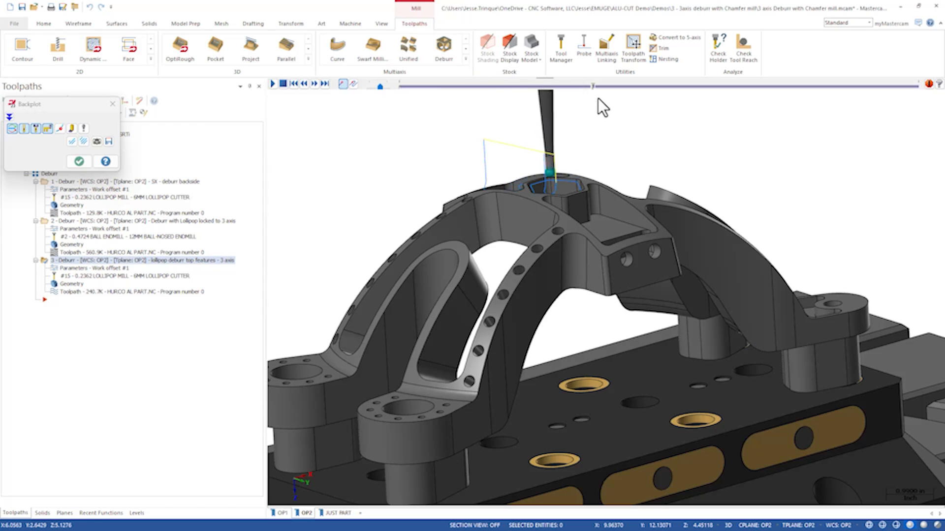
{"action": "left_click", "coordinate": [112, 103]}
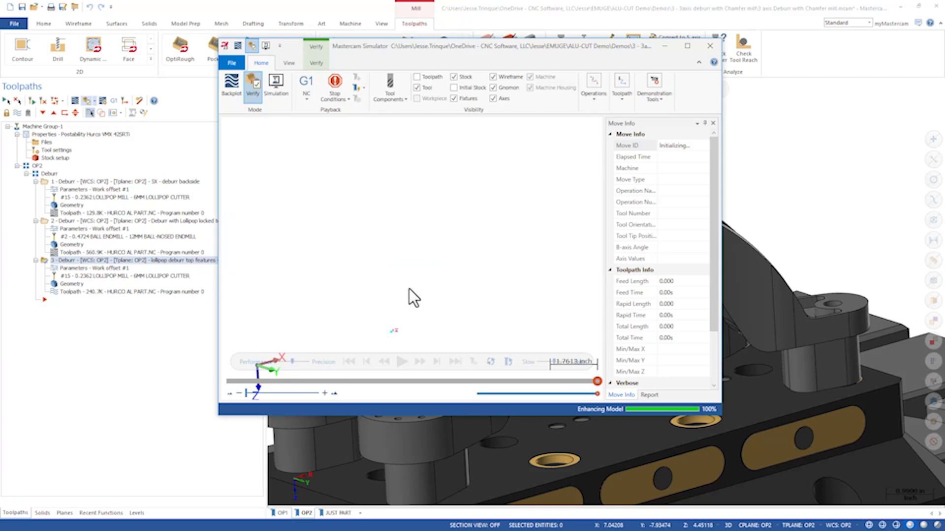
- Play the verification, section the part on the YZ clipping plane to inspect the edge, then close the simulator
{"action": "left_click", "coordinate": [402, 361]}
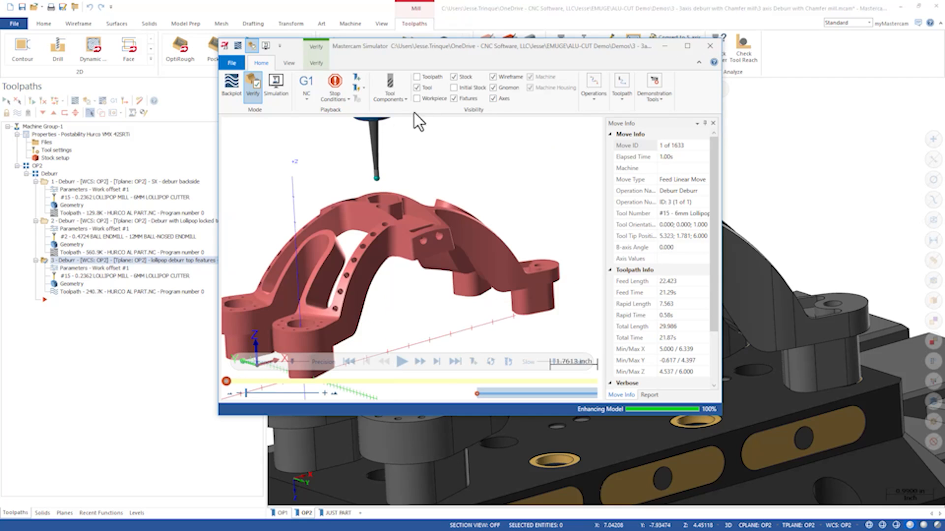
{"action": "left_click", "coordinate": [402, 361]}
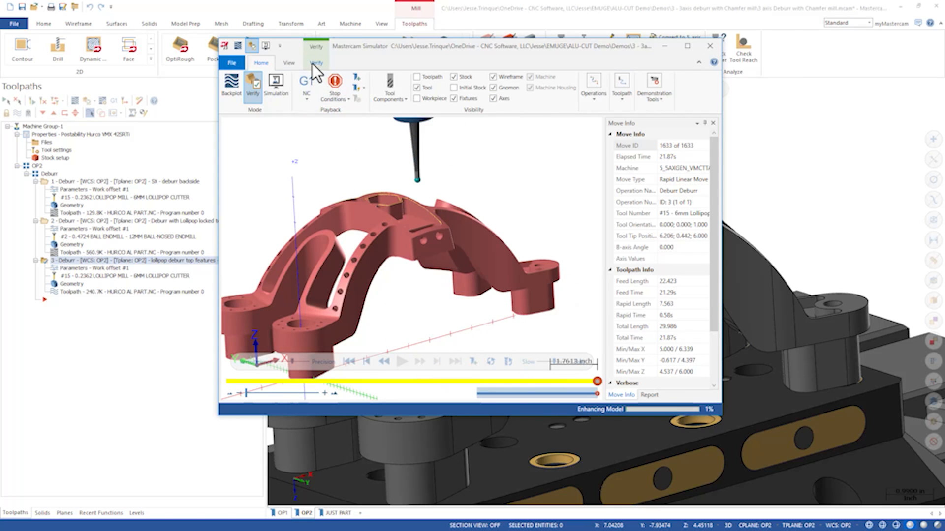
{"action": "left_click", "coordinate": [316, 63]}
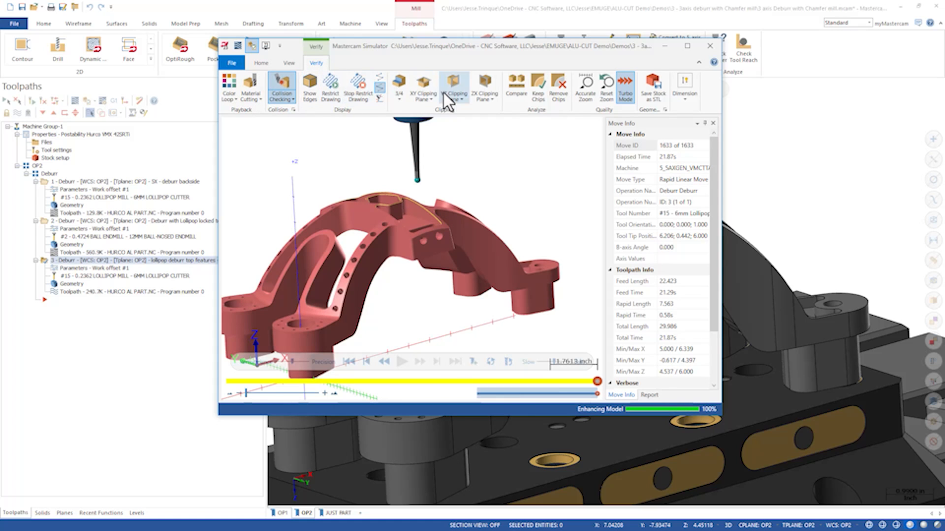
{"action": "left_click", "coordinate": [454, 87]}
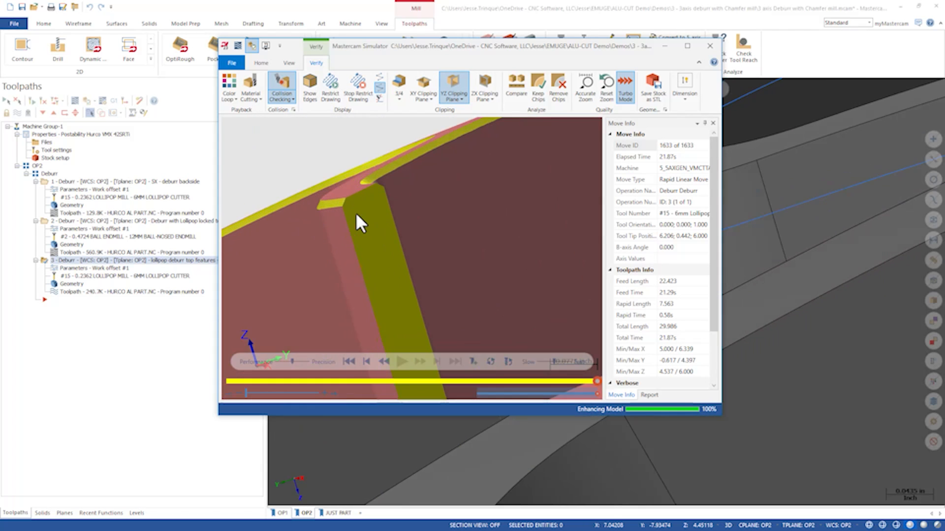
{"action": "left_click_drag", "start_coordinate": [358, 223], "coordinate": [321, 200]}
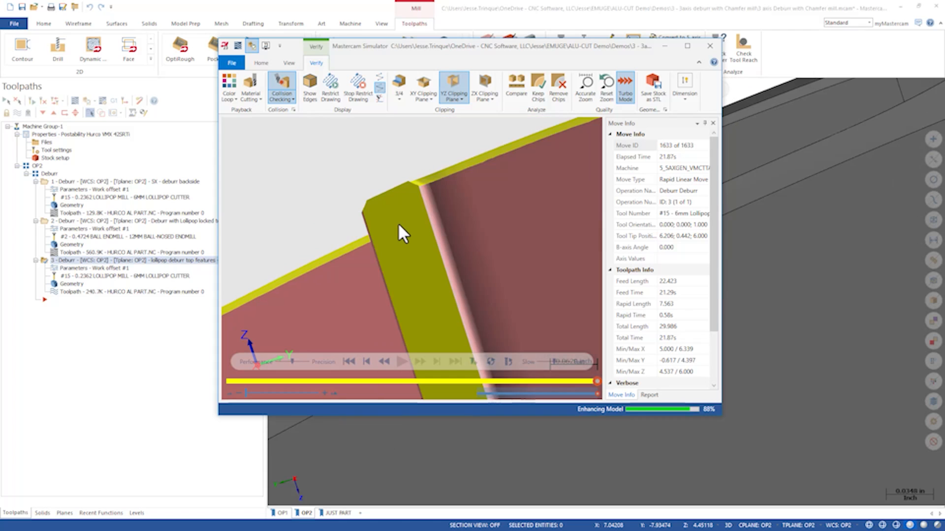
{"action": "left_click", "coordinate": [710, 47]}
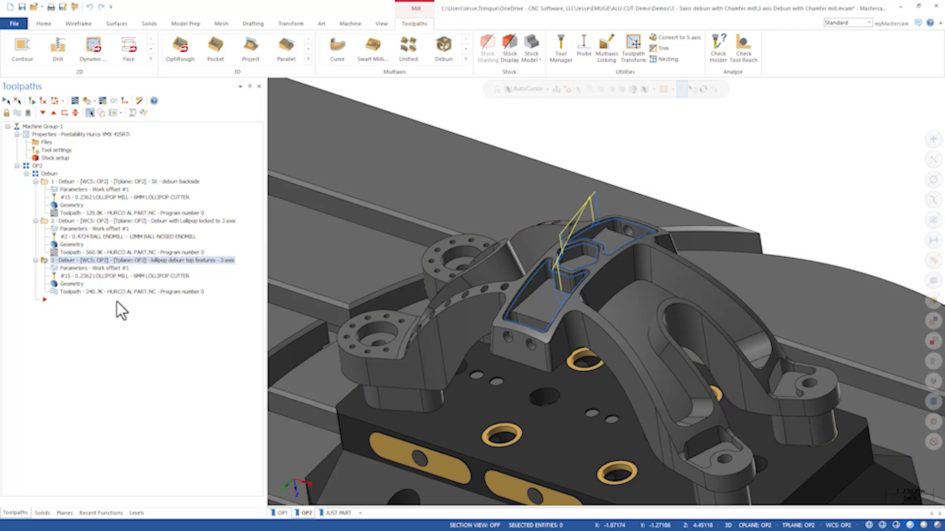
{"action": "mouse_move", "coordinate": [76, 278]}
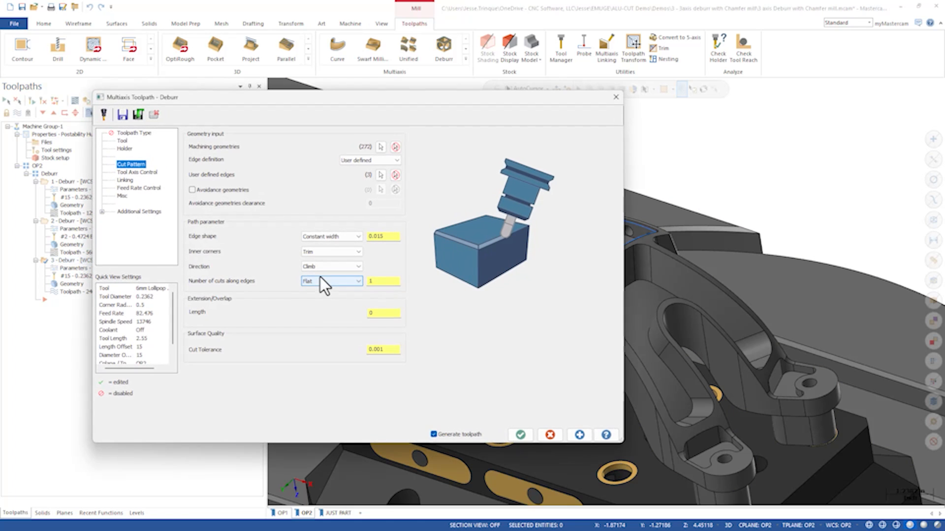
- Select the 8mm Chamfer Mill for the deburr operation and return to the Cut Pattern page
{"action": "left_click", "coordinate": [122, 141]}
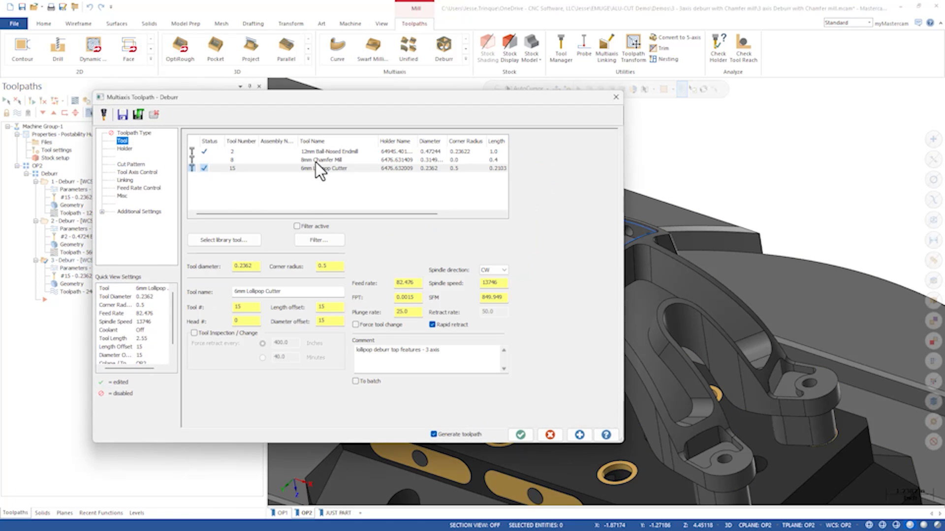
{"action": "left_click", "coordinate": [319, 160]}
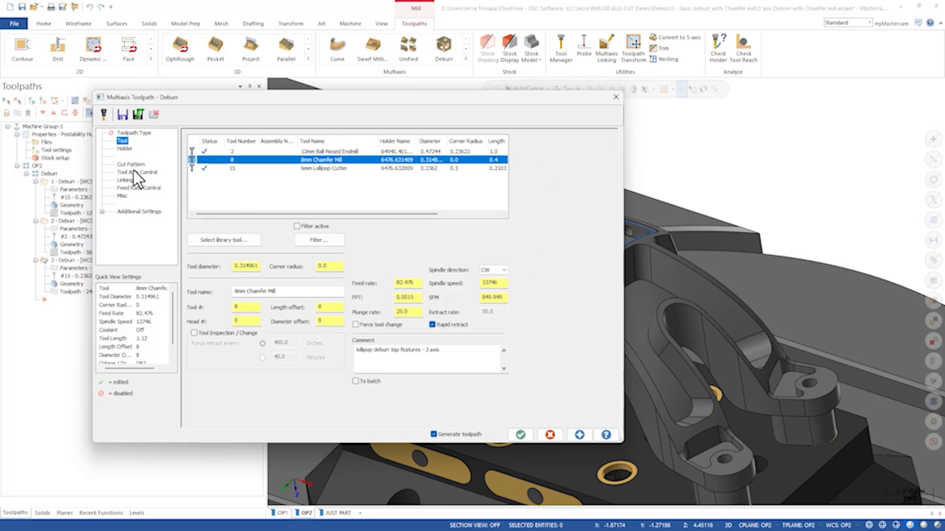
{"action": "left_click", "coordinate": [131, 164]}
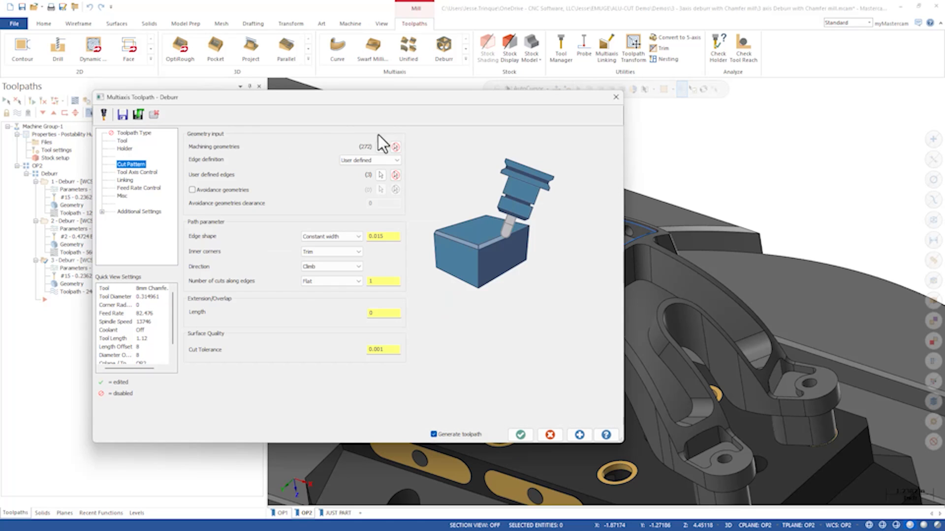
{"action": "mouse_move", "coordinate": [242, 250]}
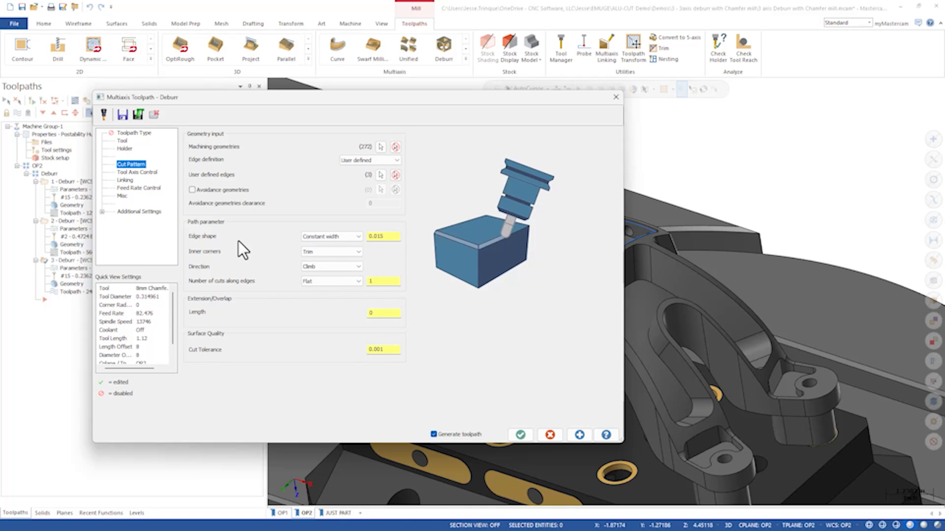
{"action": "left_click", "coordinate": [138, 172]}
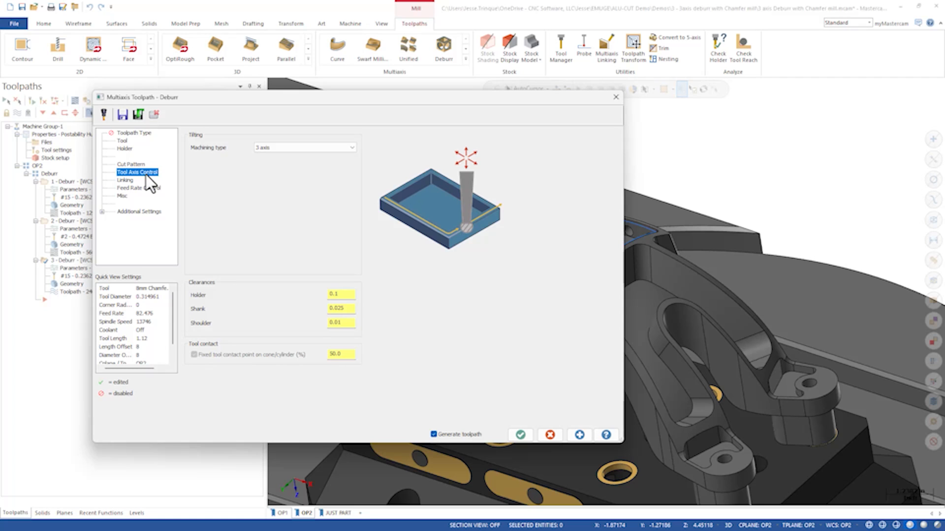
- Confirm 3-axis machining on the Tool Axis Control page and accept the operation with OK
{"action": "left_click", "coordinate": [341, 355]}
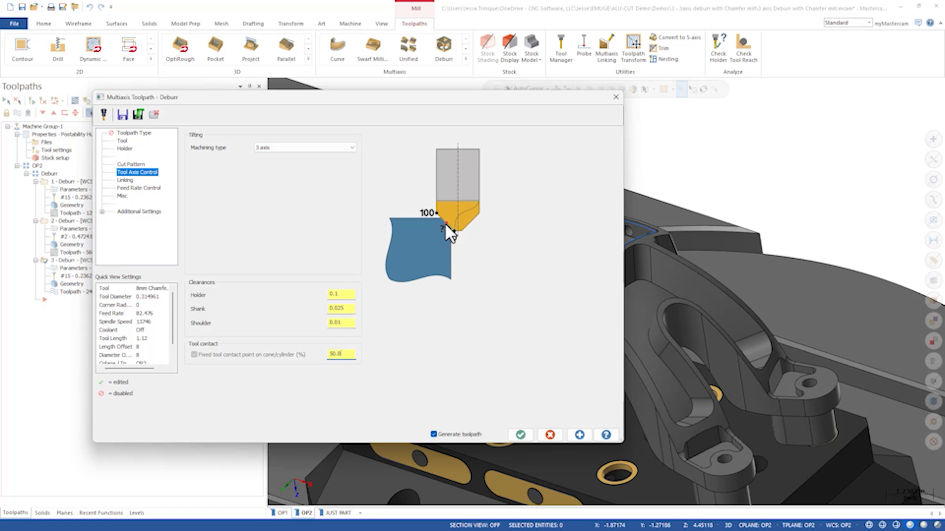
{"action": "left_click", "coordinate": [519, 434]}
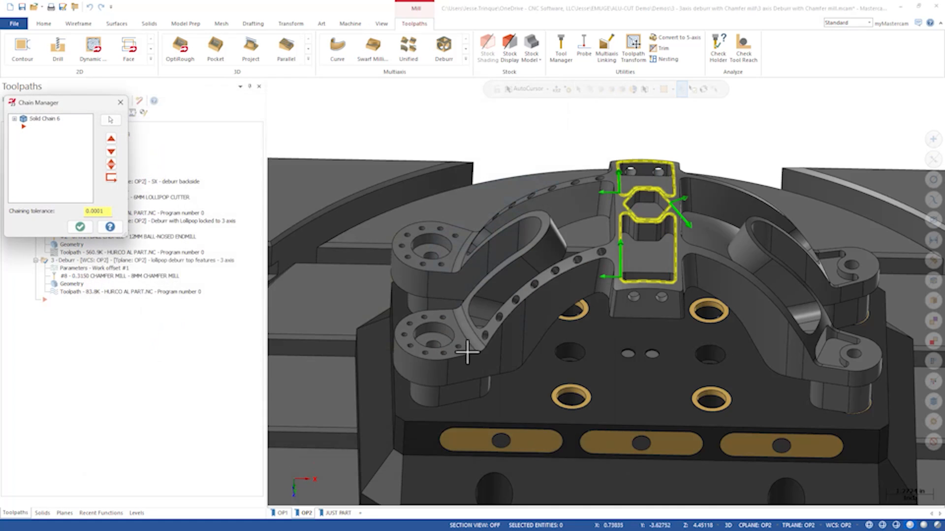
- Add the hole edges on the left boss as a second chain after Solid Chain 6 and confirm
{"action": "right_click", "coordinate": [43, 118]}
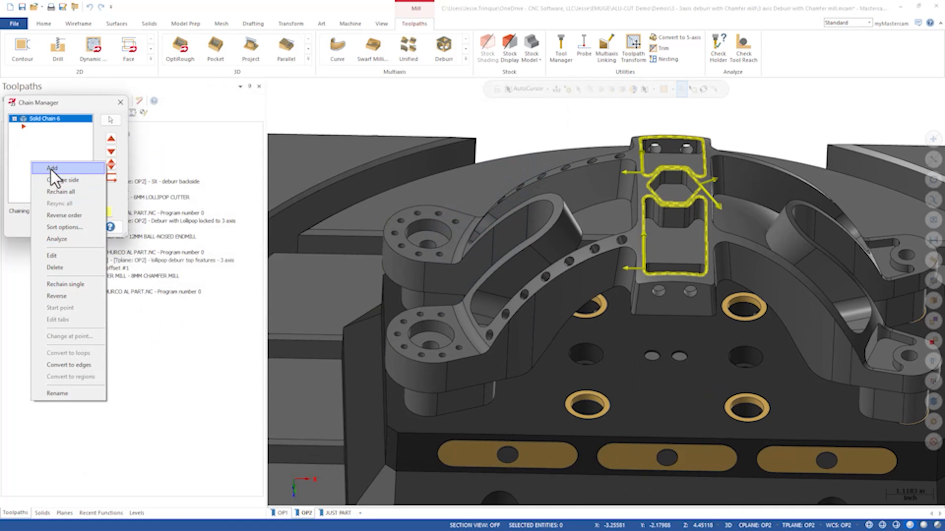
{"action": "left_click", "coordinate": [53, 169]}
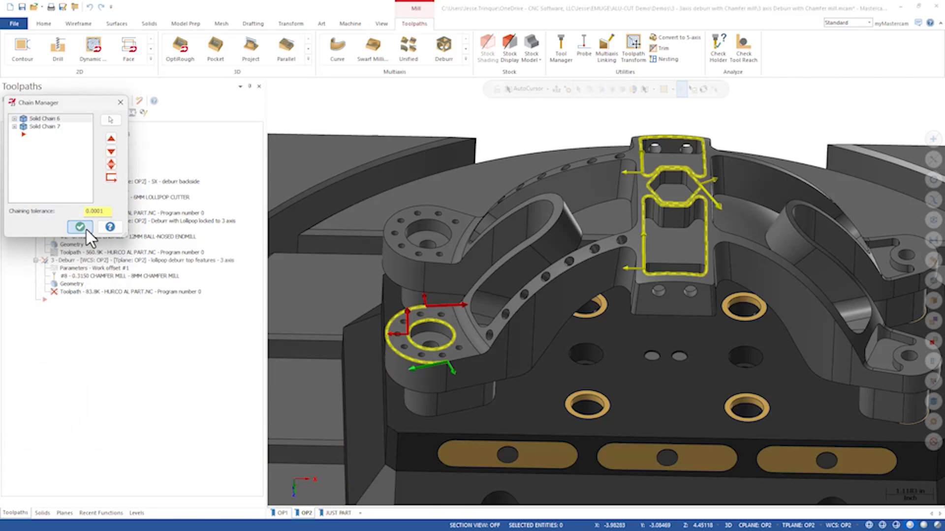
{"action": "left_click", "coordinate": [80, 227]}
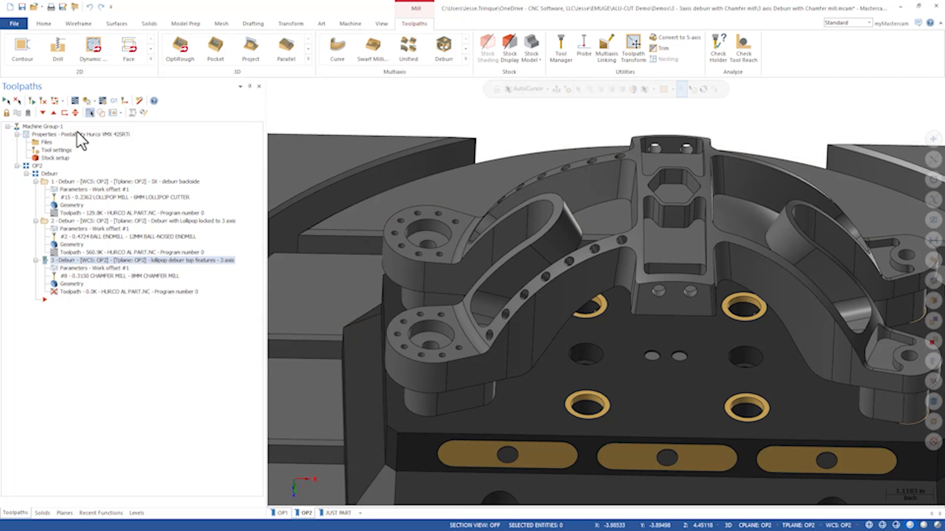